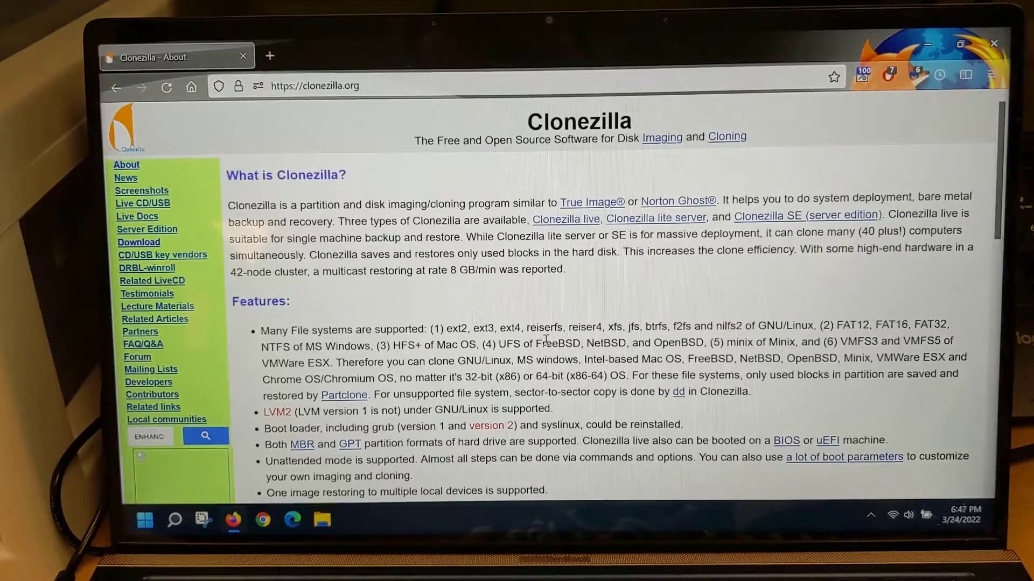
Request the stable Clonezilla live 2.8.1-12 amd64 zip download from the website
click(138, 242)
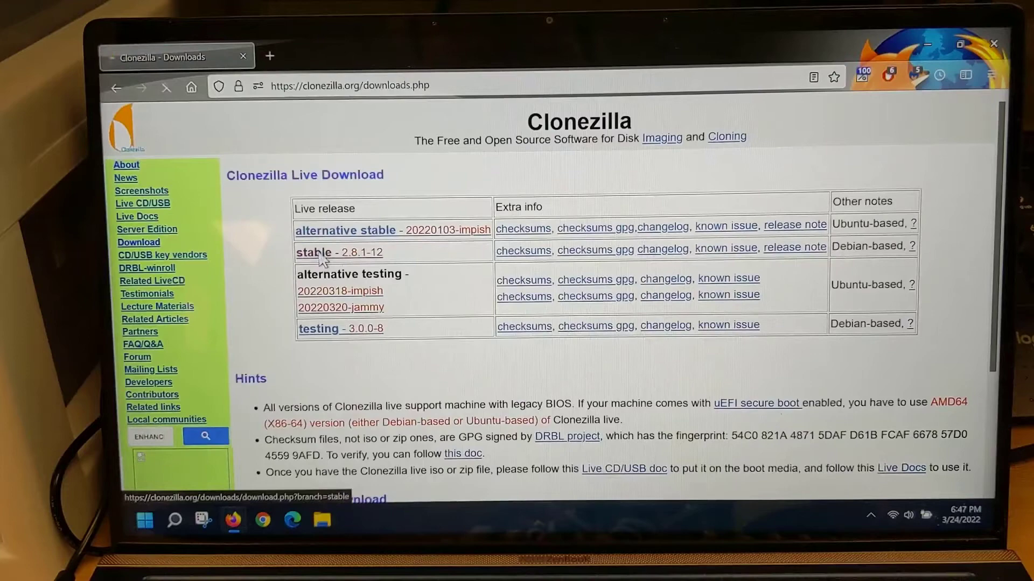
click(313, 252)
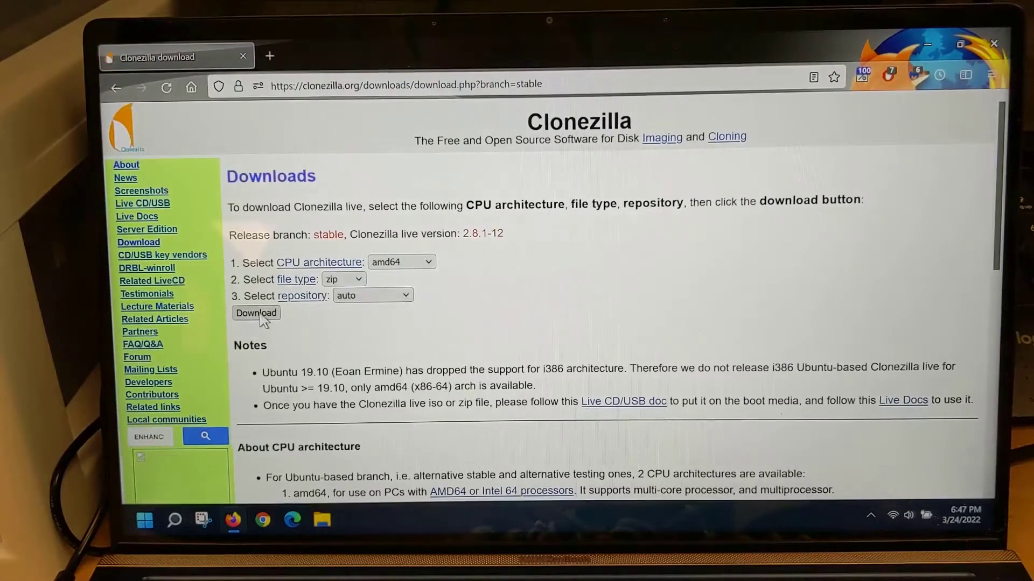
click(255, 313)
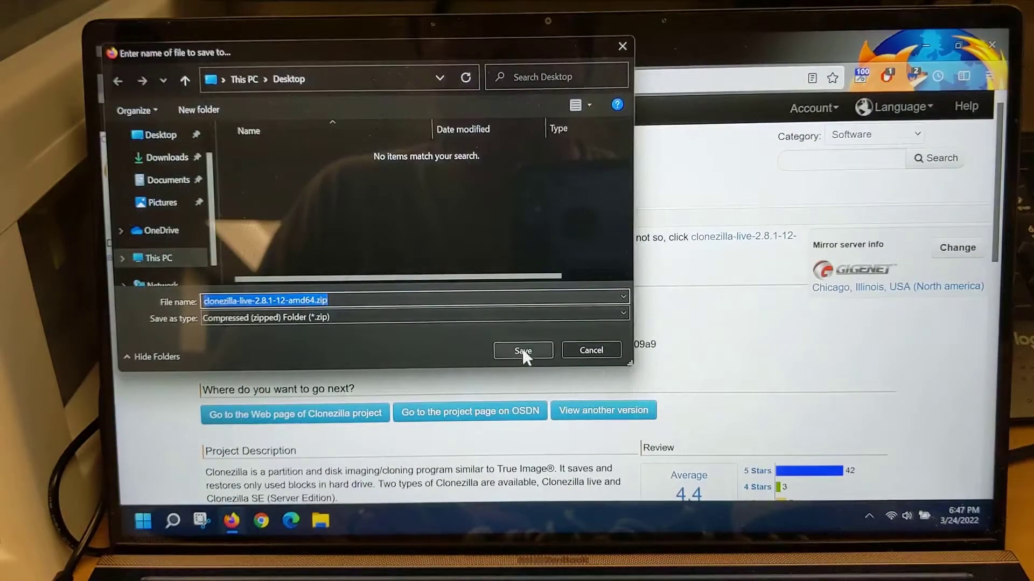
Save the Clonezilla live zip to the Desktop
click(523, 350)
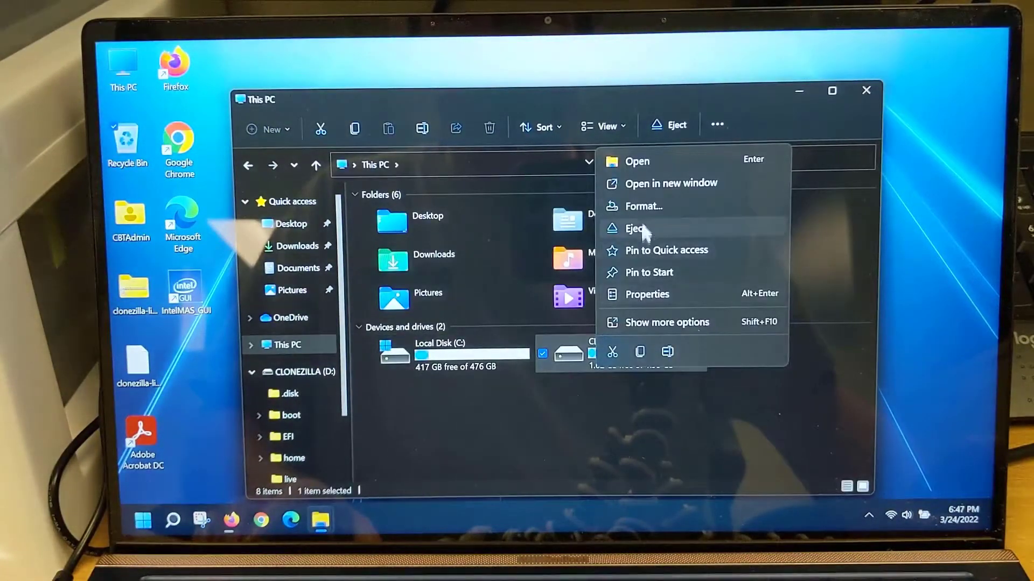
Quick-format the CLONEZILLA (D:) drive as FAT, confirming the data-erase warning
click(643, 206)
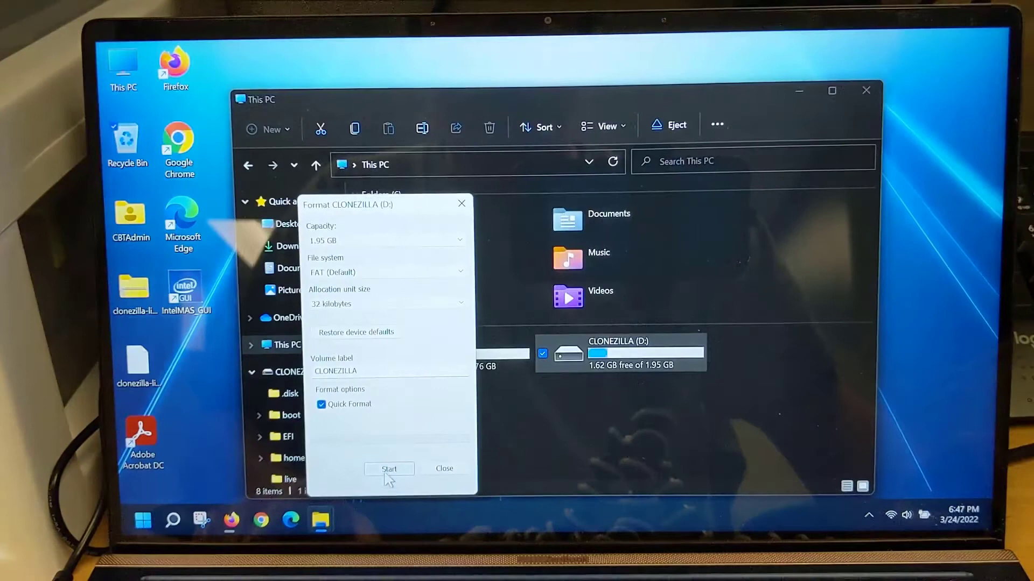
click(389, 469)
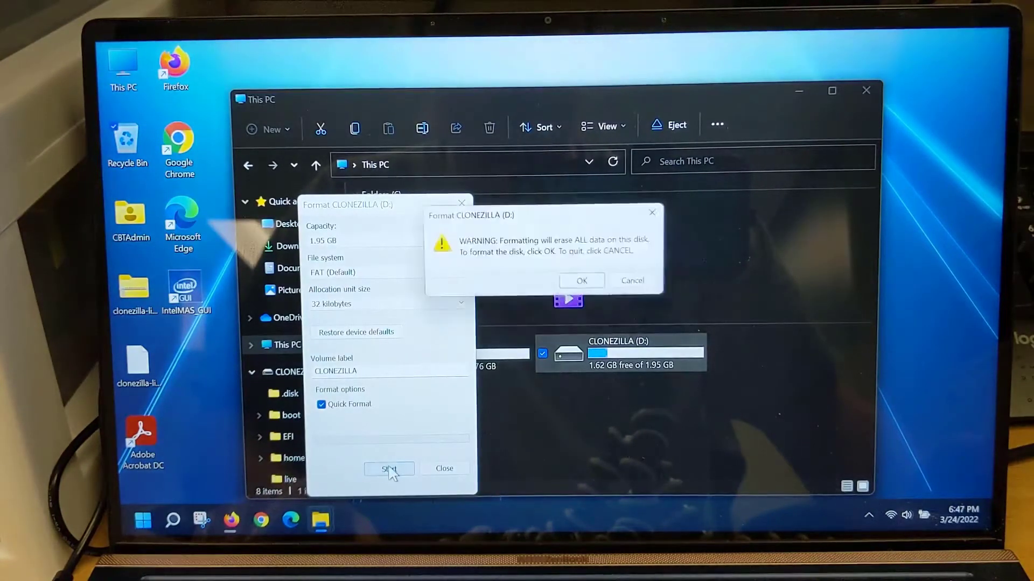
click(582, 281)
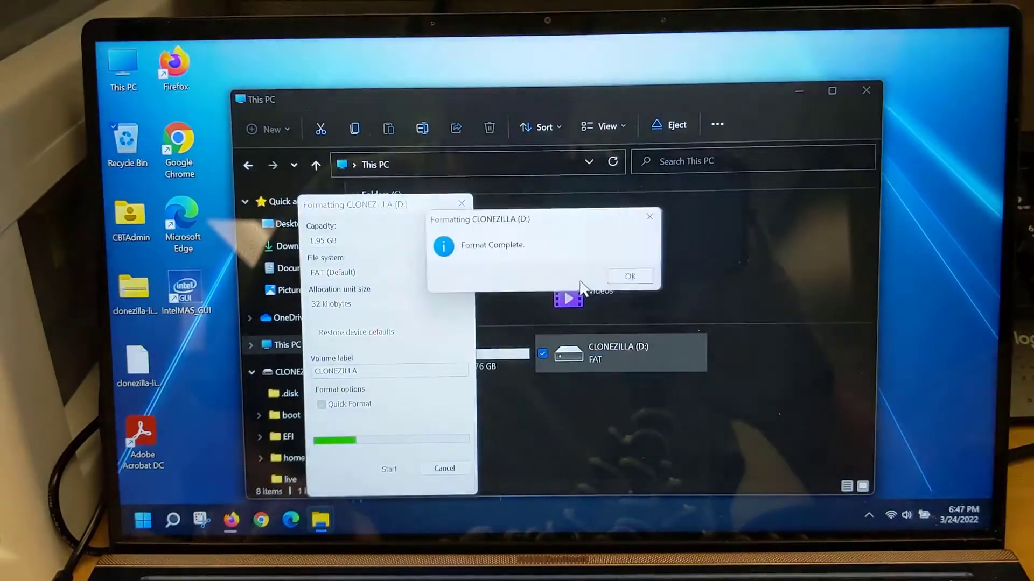
click(630, 276)
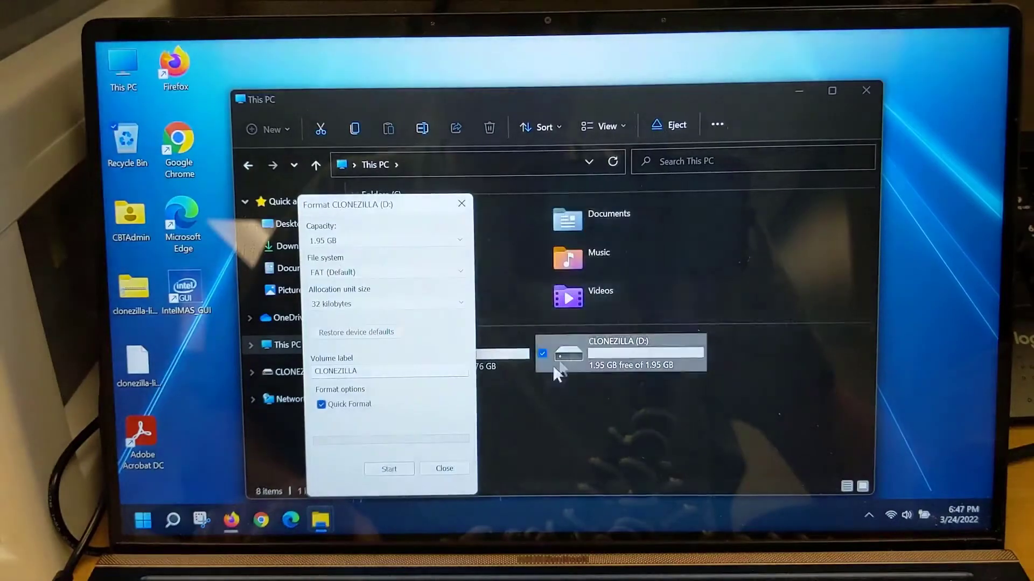
click(444, 468)
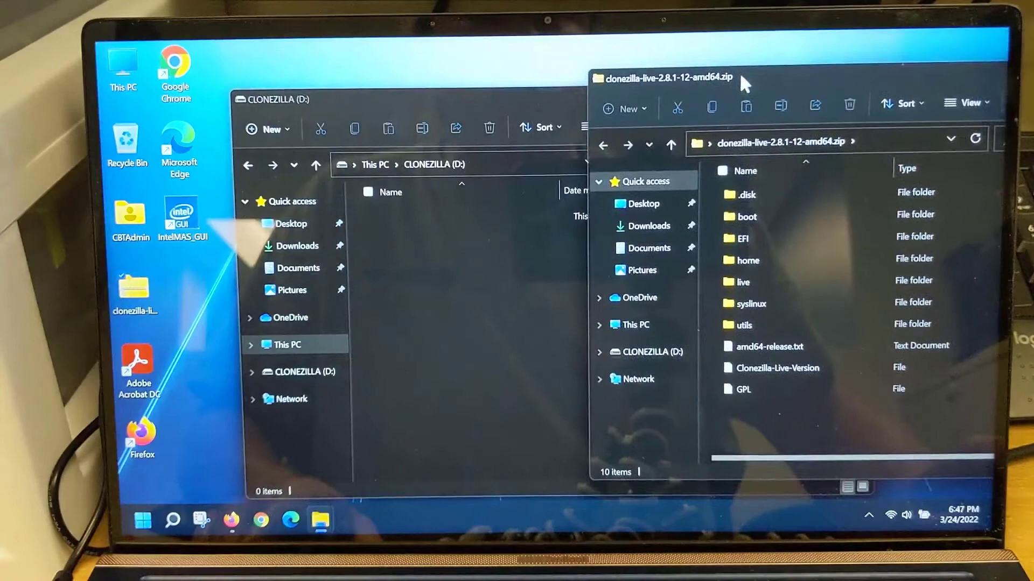
Select all Clonezilla live files in the zip for copying, then close the zip window
key(ctrl+a)
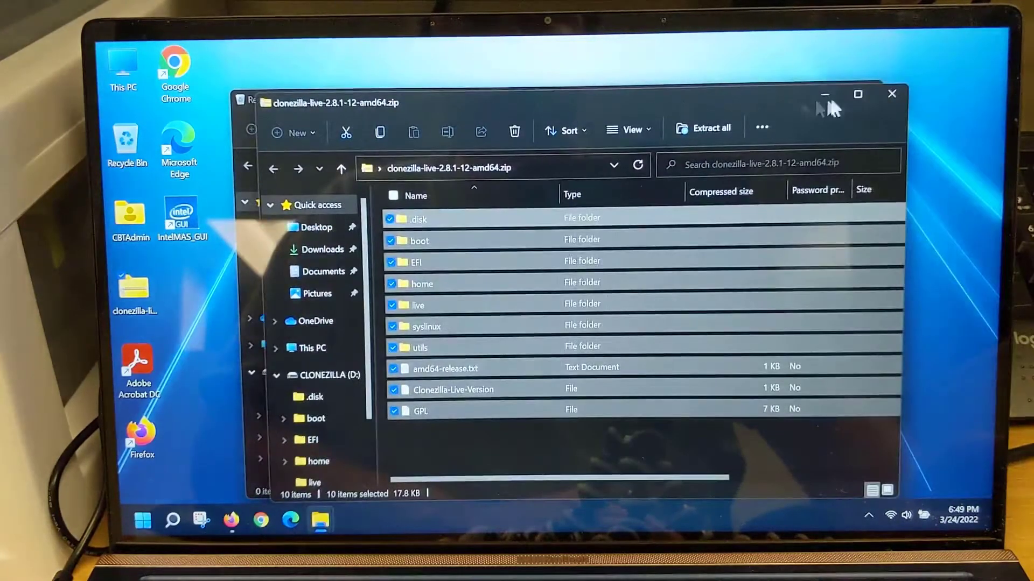
click(892, 95)
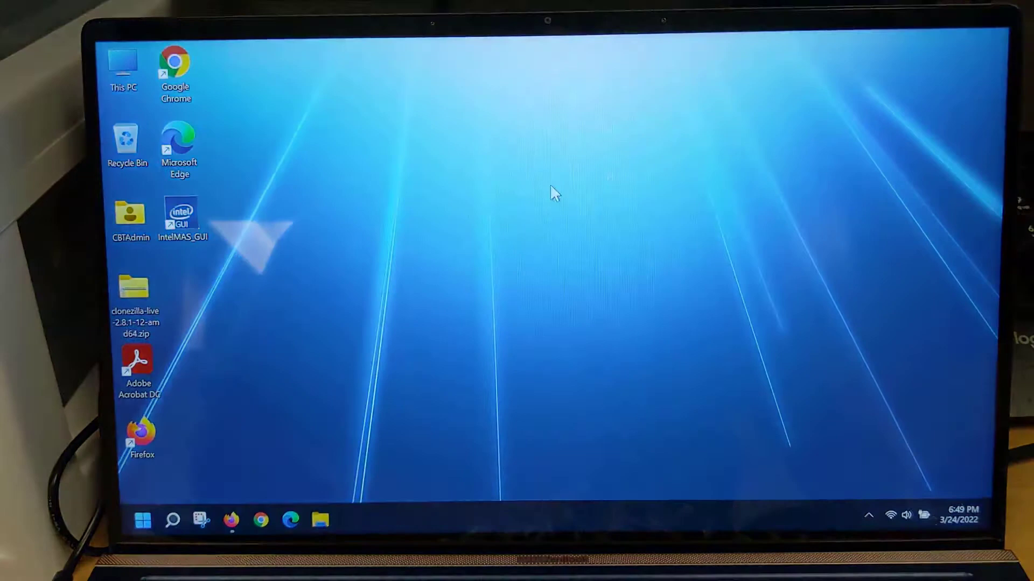
Restart Windows 11 from the Start menu's power options
click(140, 520)
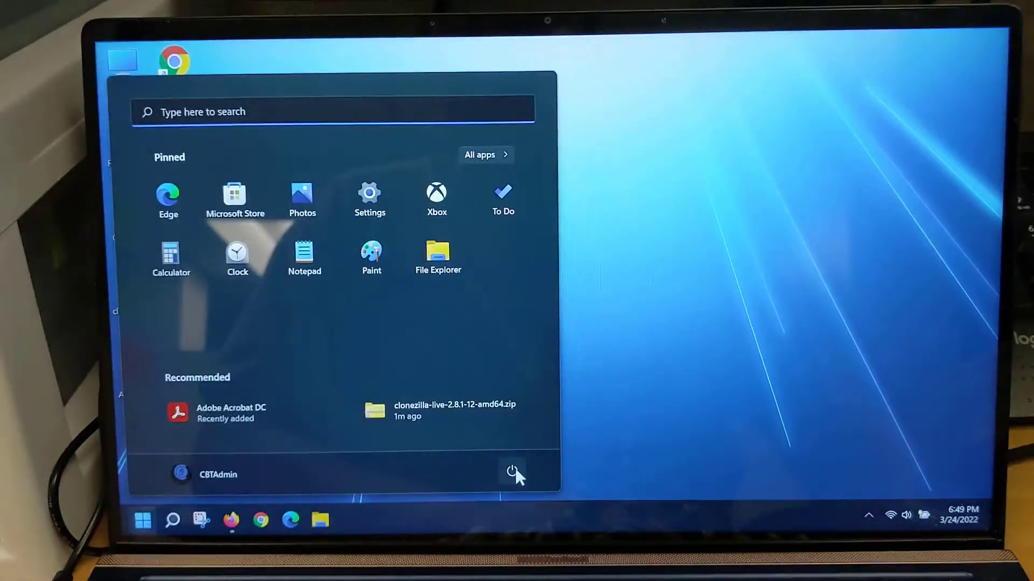
mouse_move(511, 473)
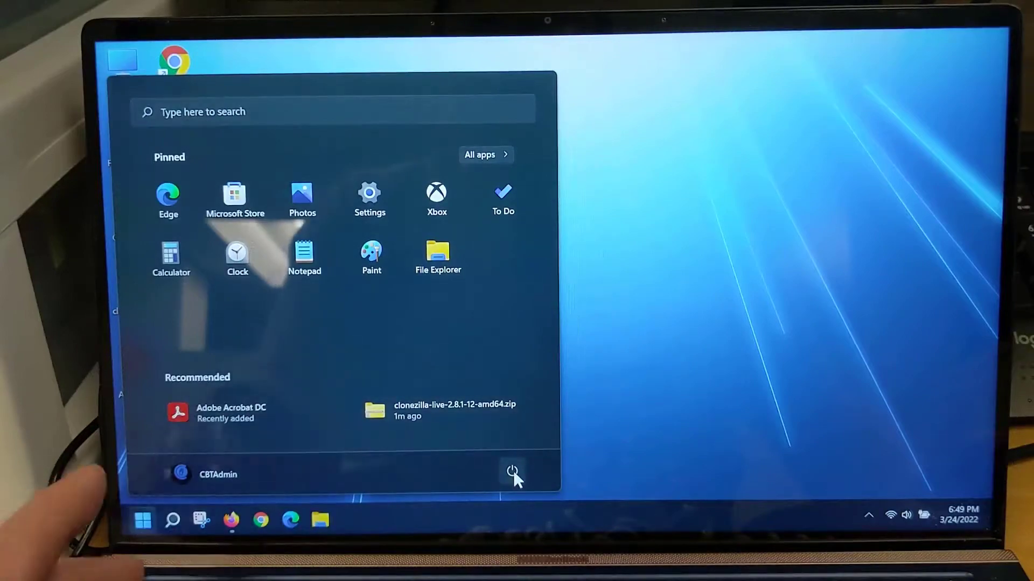
click(511, 472)
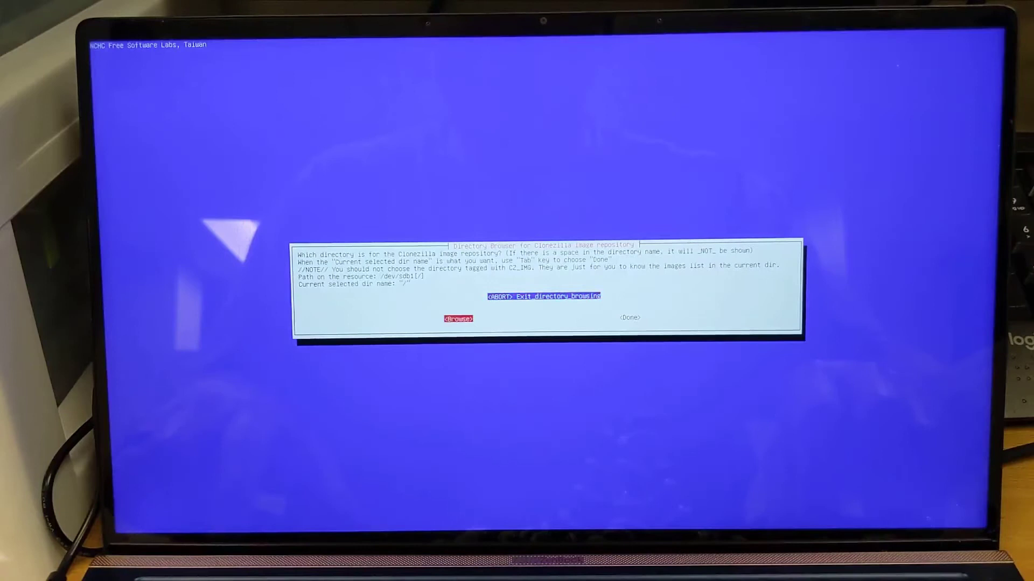
Confirm '/' on /dev/sdb1 as the image repository directory
key(Tab)
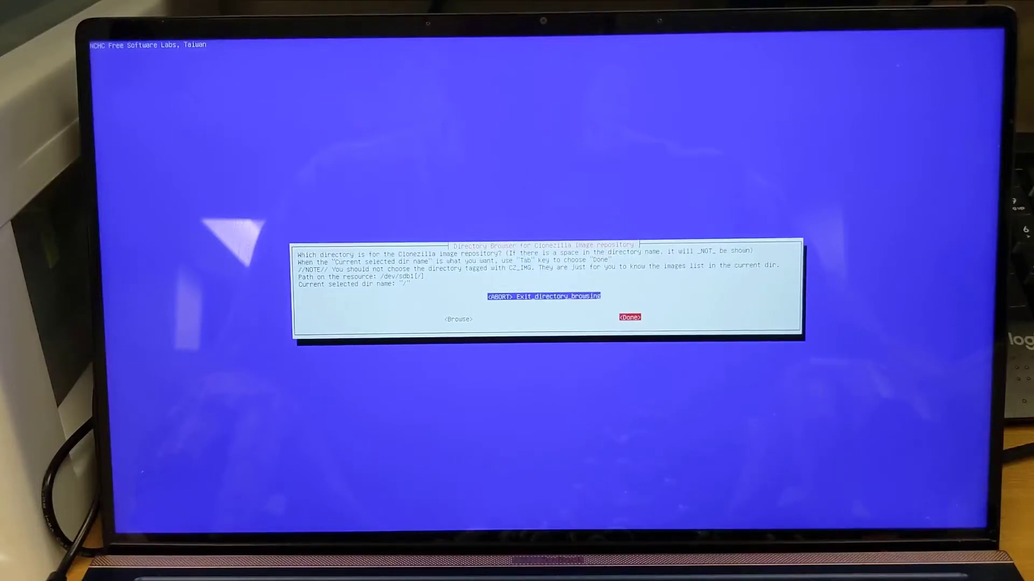
click(629, 317)
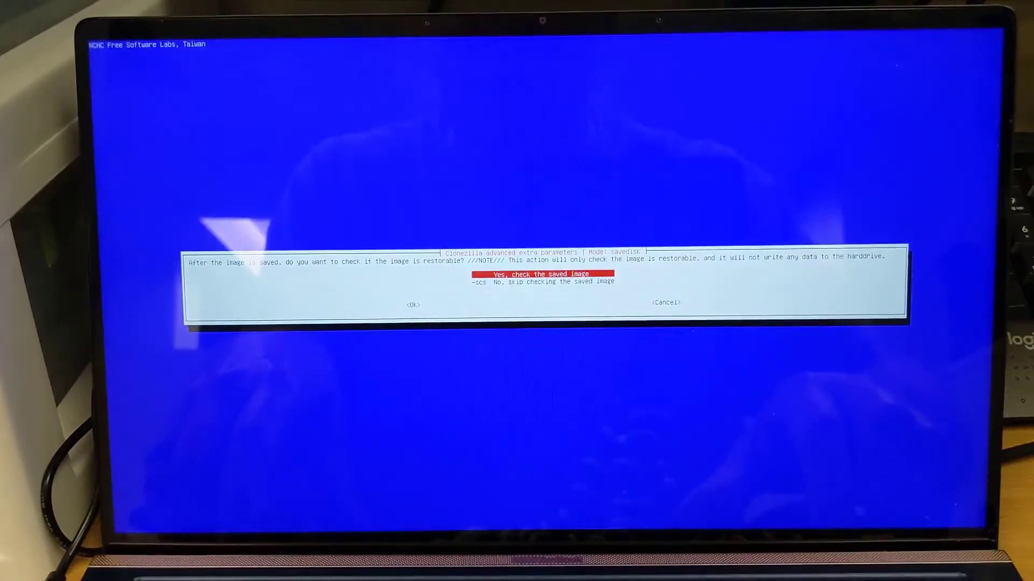
Keep 'Yes, check the saved image' selected and move to OK
key(Tab)
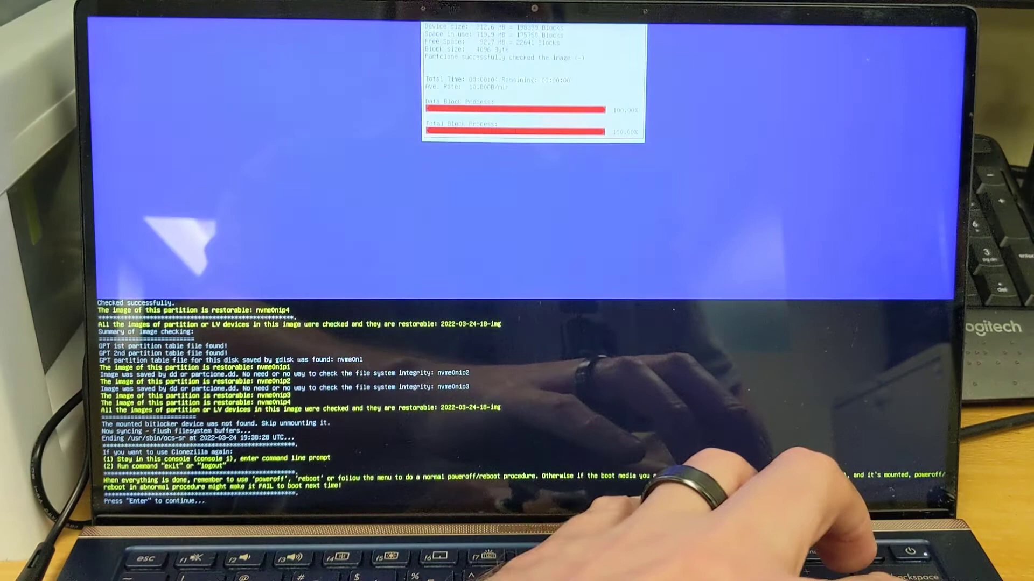
Continue past the restorability summary to the Choose mode menu
key(enter)
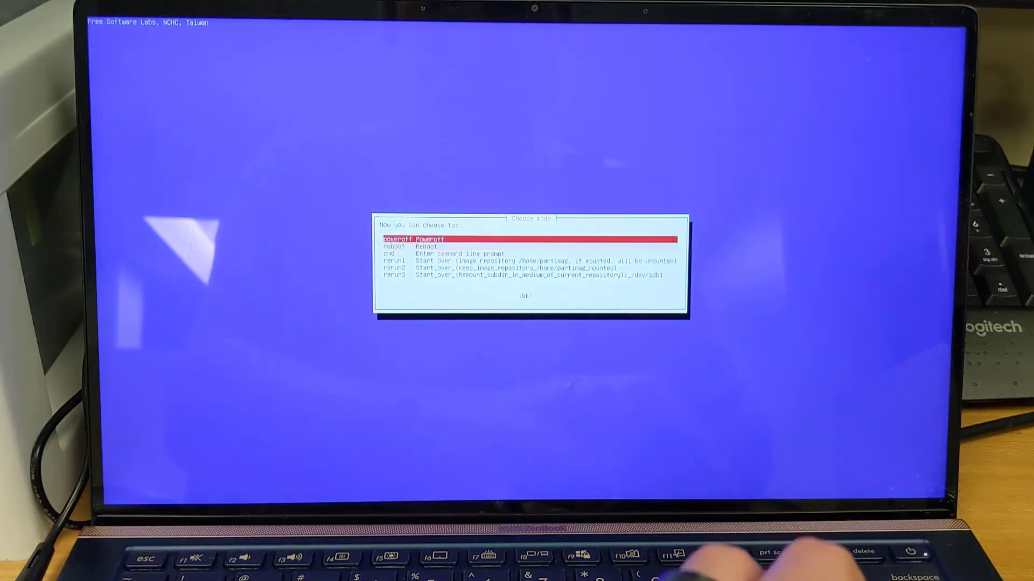